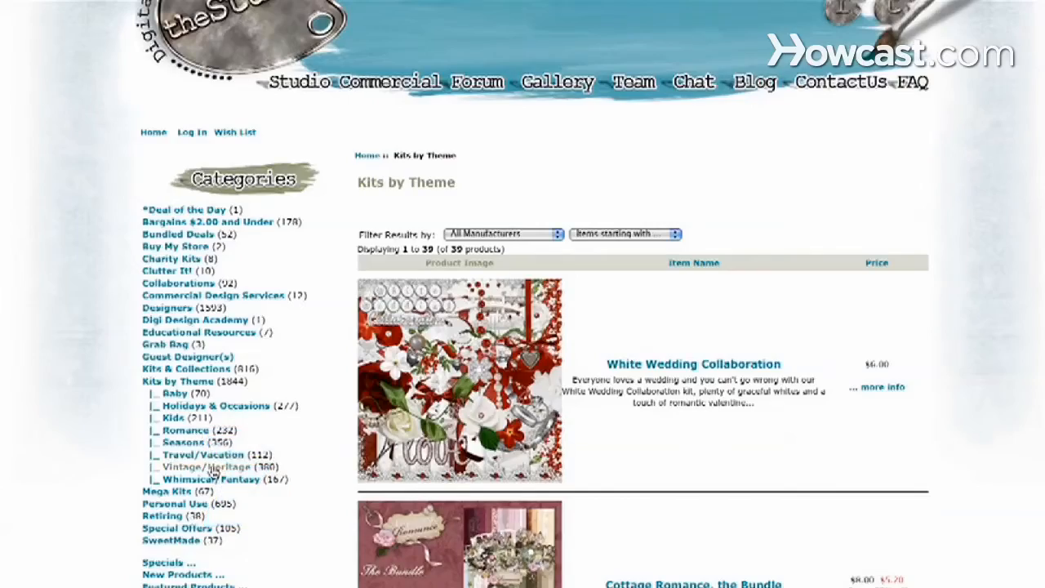
scroll(down, 3)
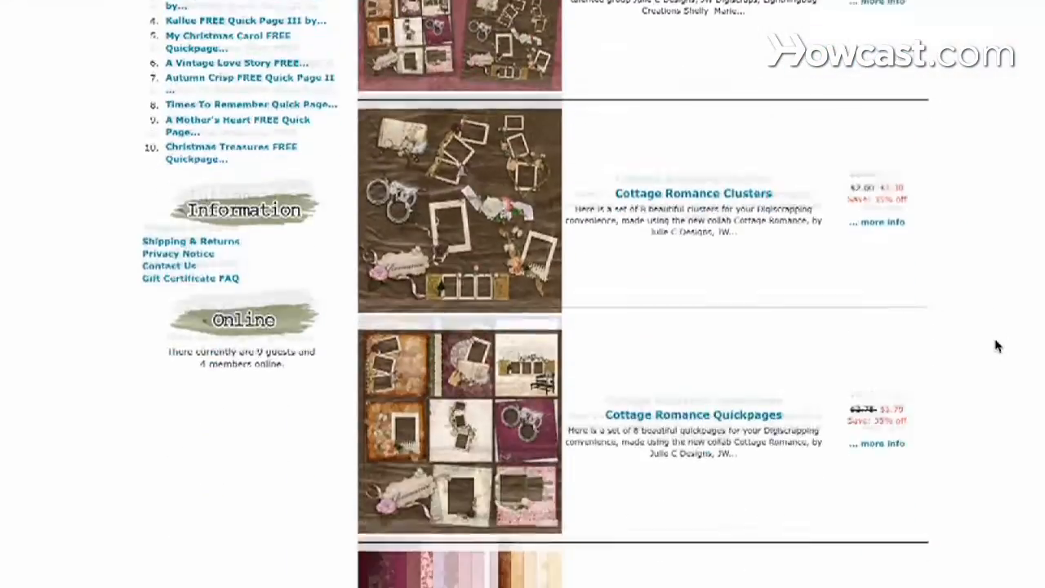